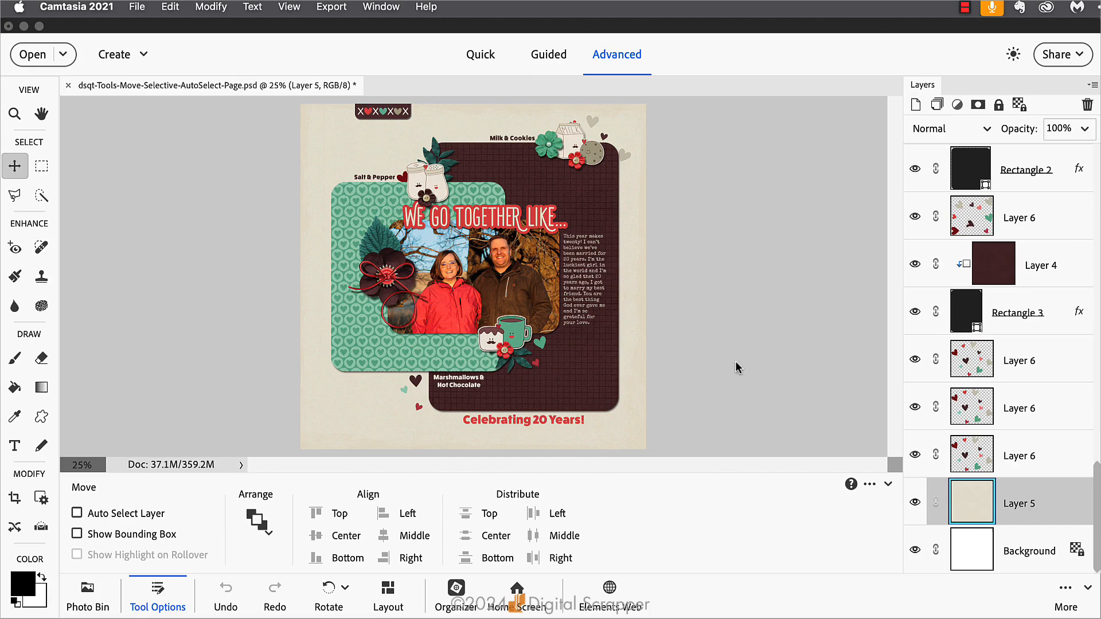
mouse_move(729, 365)
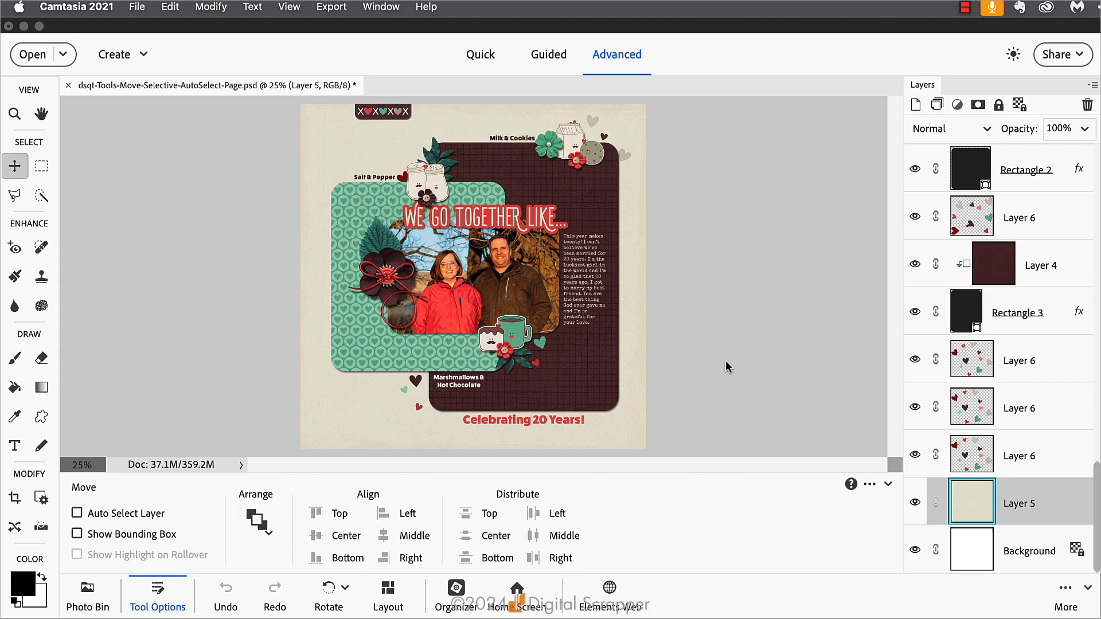
mouse_move(729, 366)
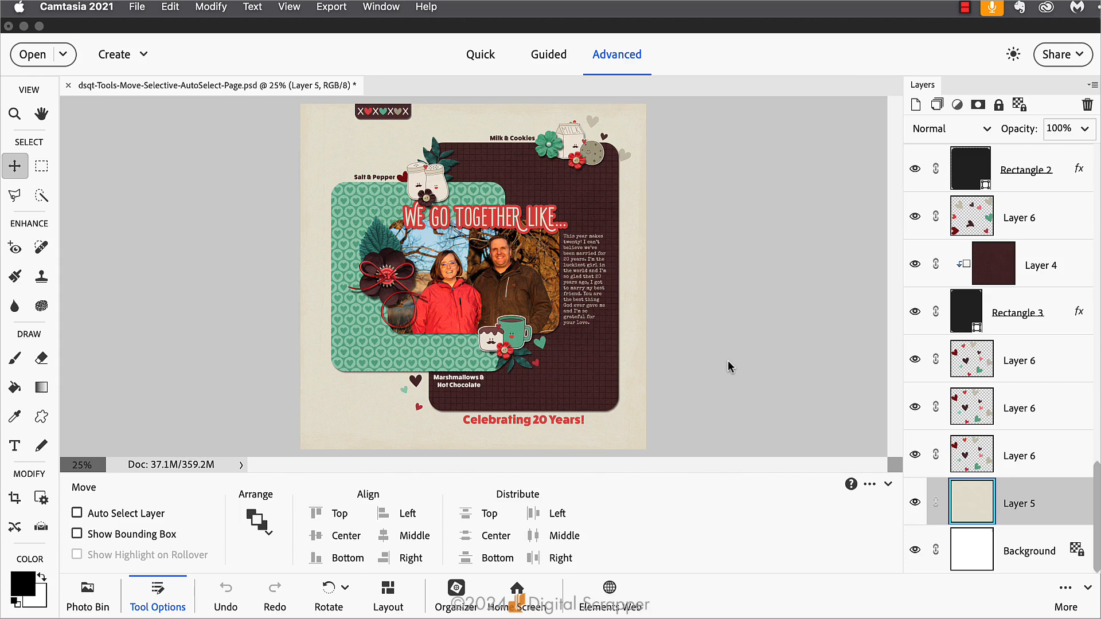
mouse_move(729, 366)
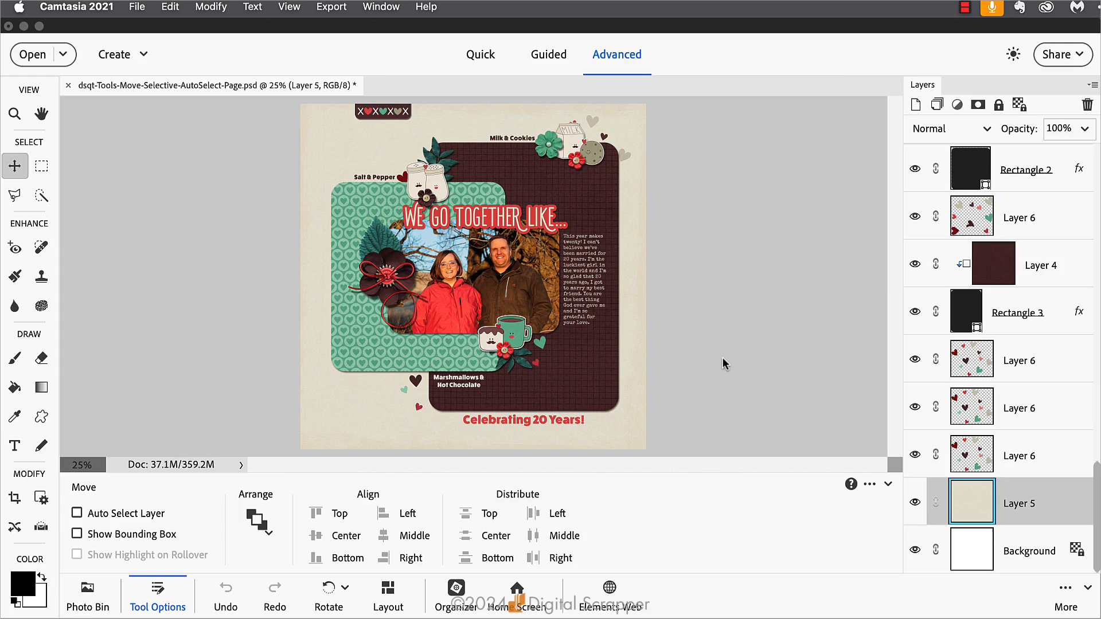
mouse_move(465, 319)
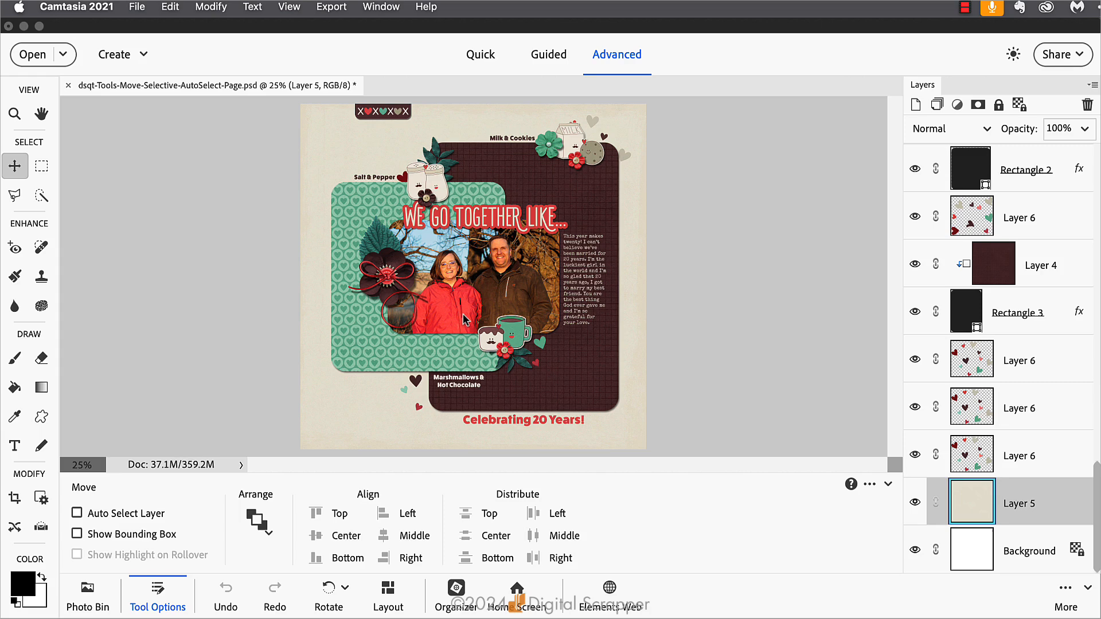
mouse_move(392, 370)
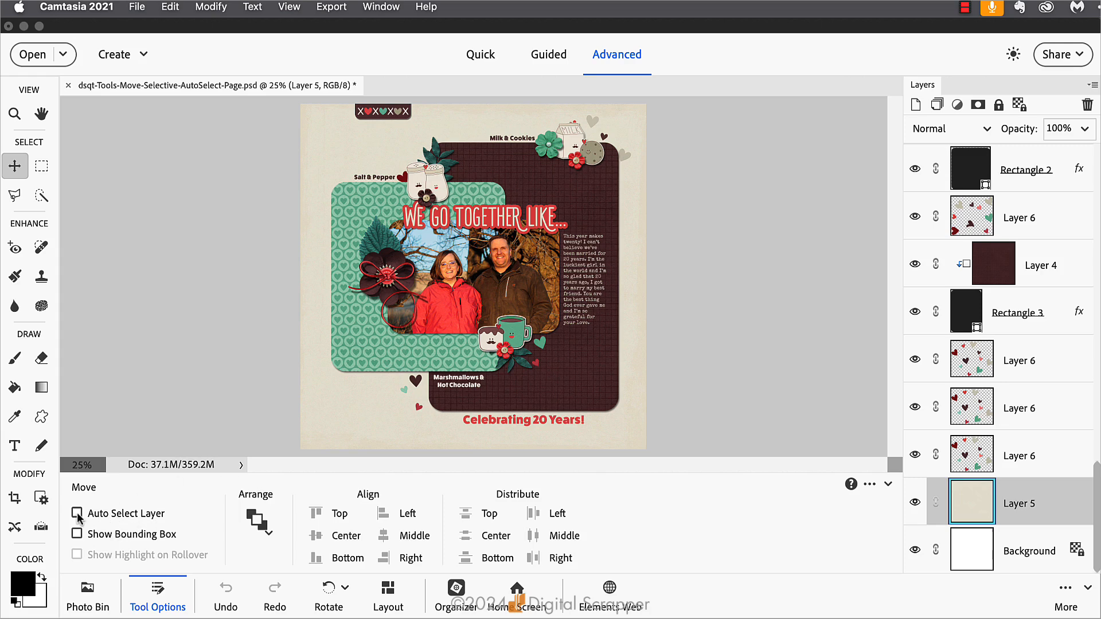
Enable Auto Select Layer in the Move tool options.
click(78, 513)
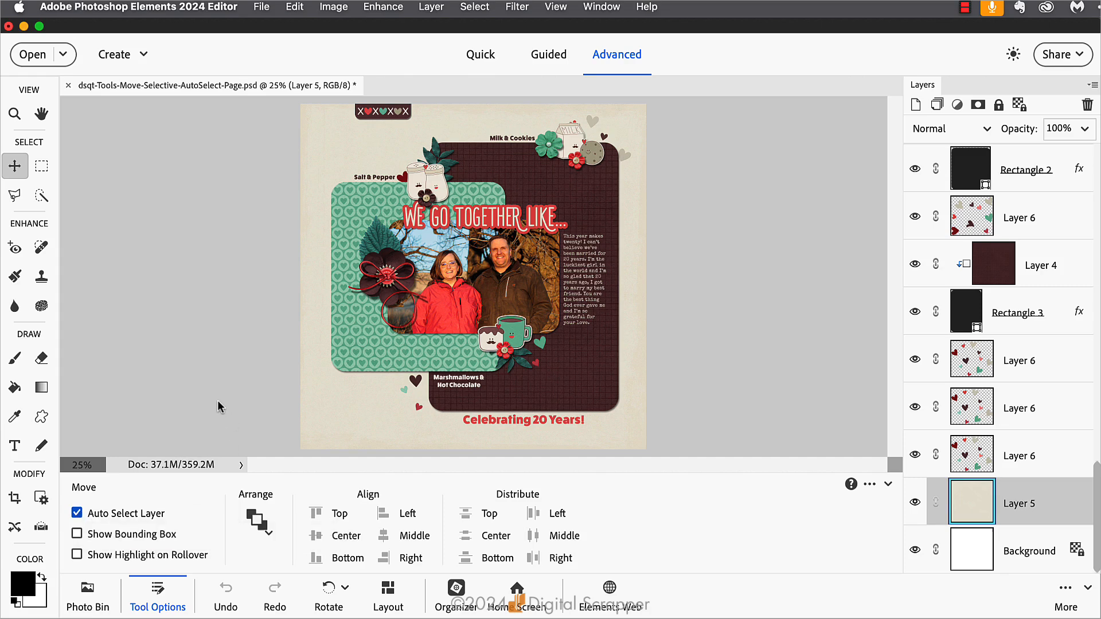
mouse_move(494, 279)
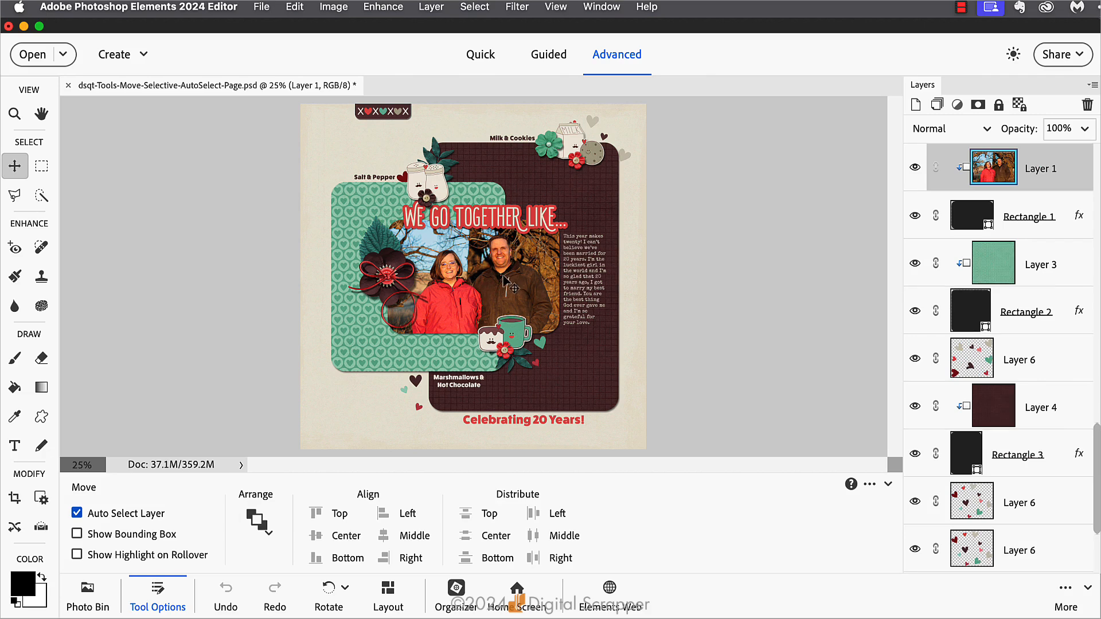
mouse_move(507, 282)
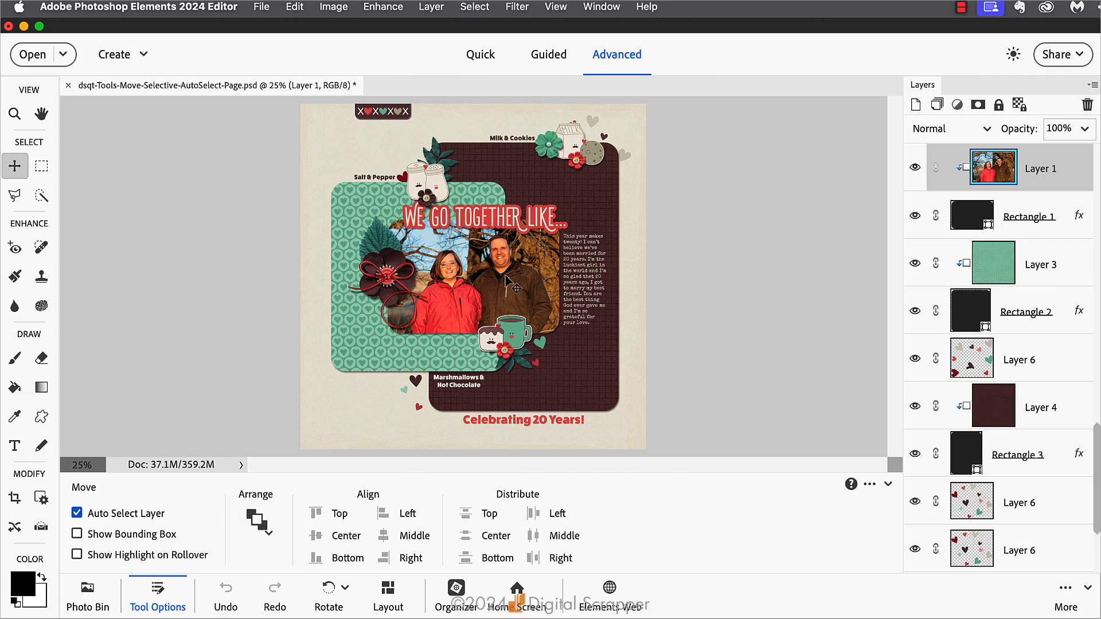
mouse_move(509, 281)
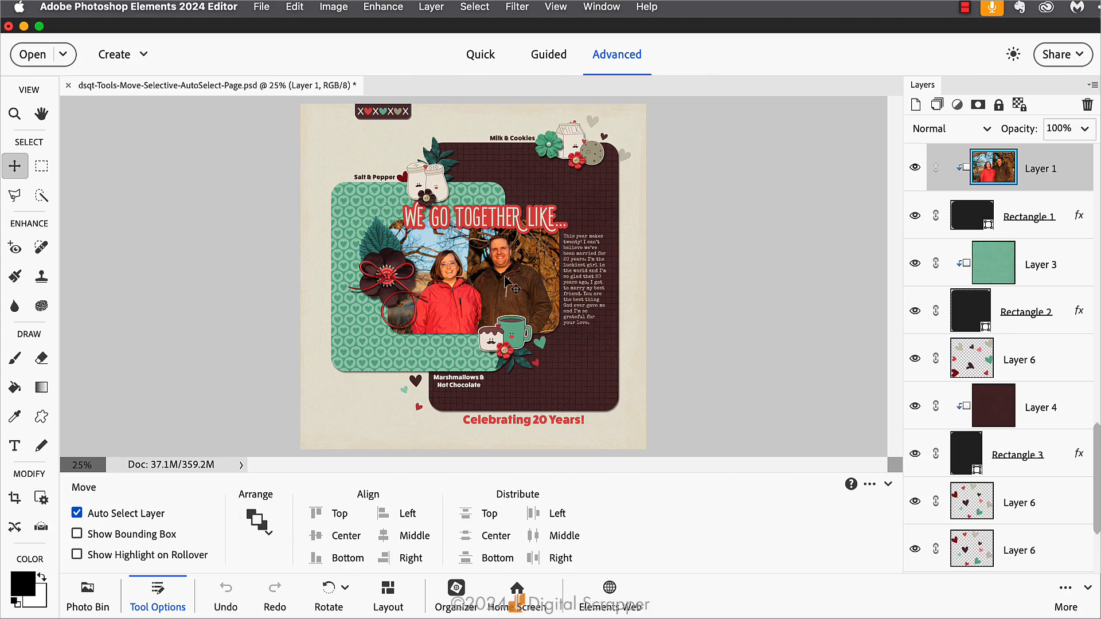
mouse_move(513, 288)
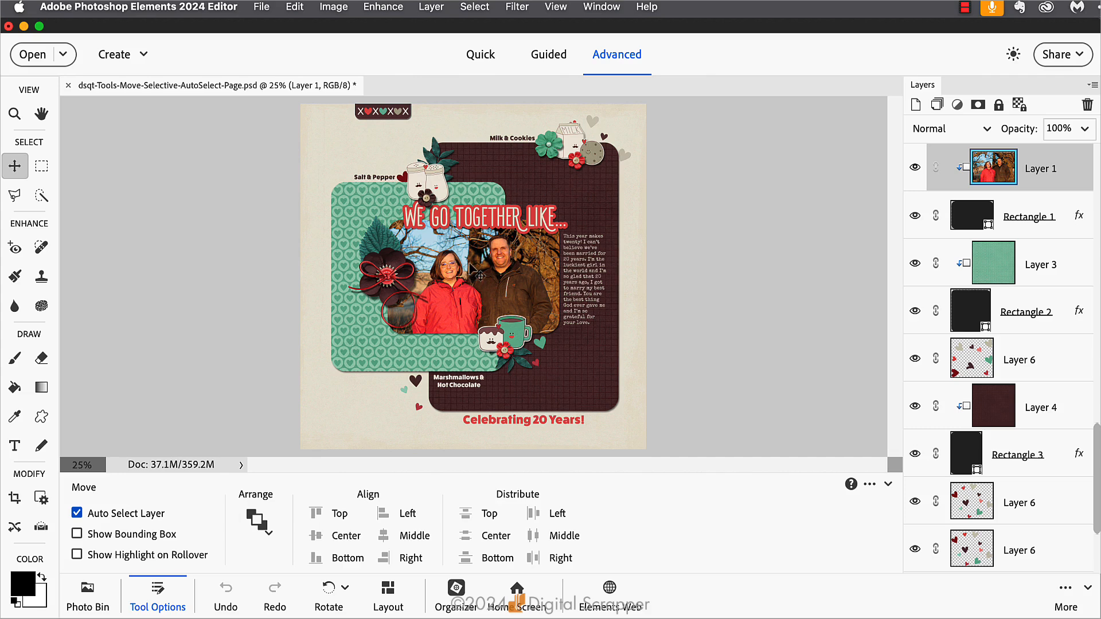
mouse_move(137, 512)
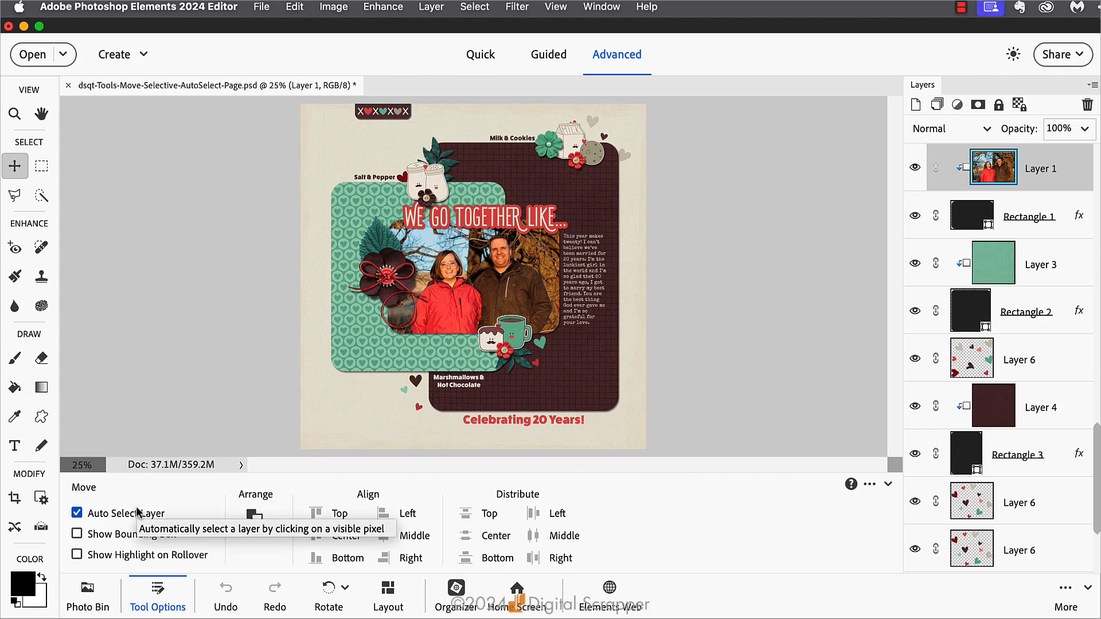
mouse_move(143, 517)
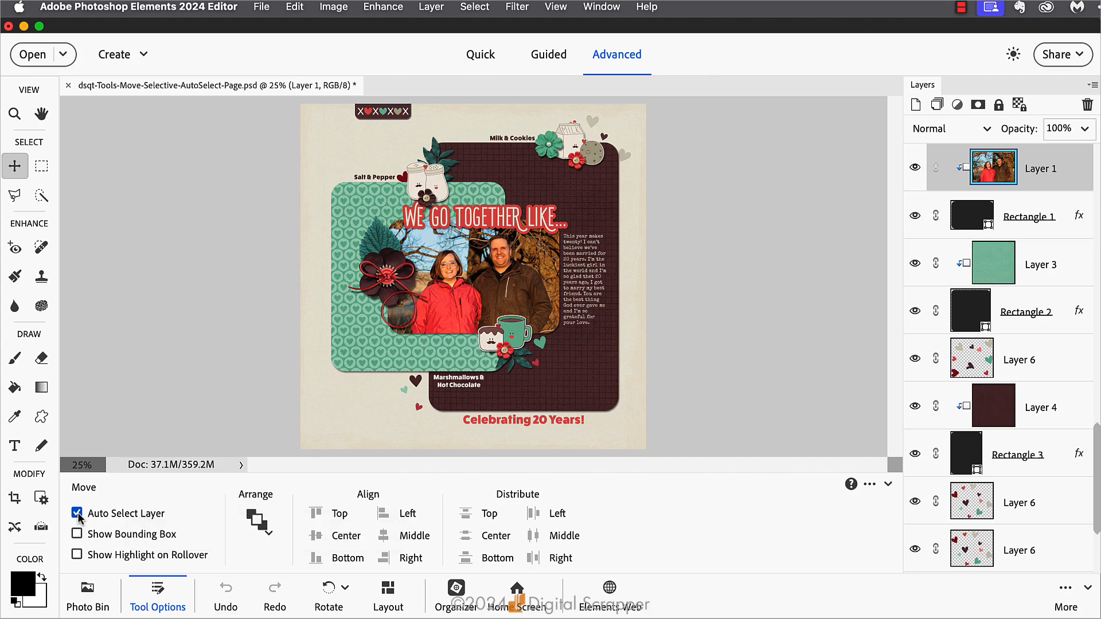
Disable Auto Select Layer in the Move tool options.
click(76, 513)
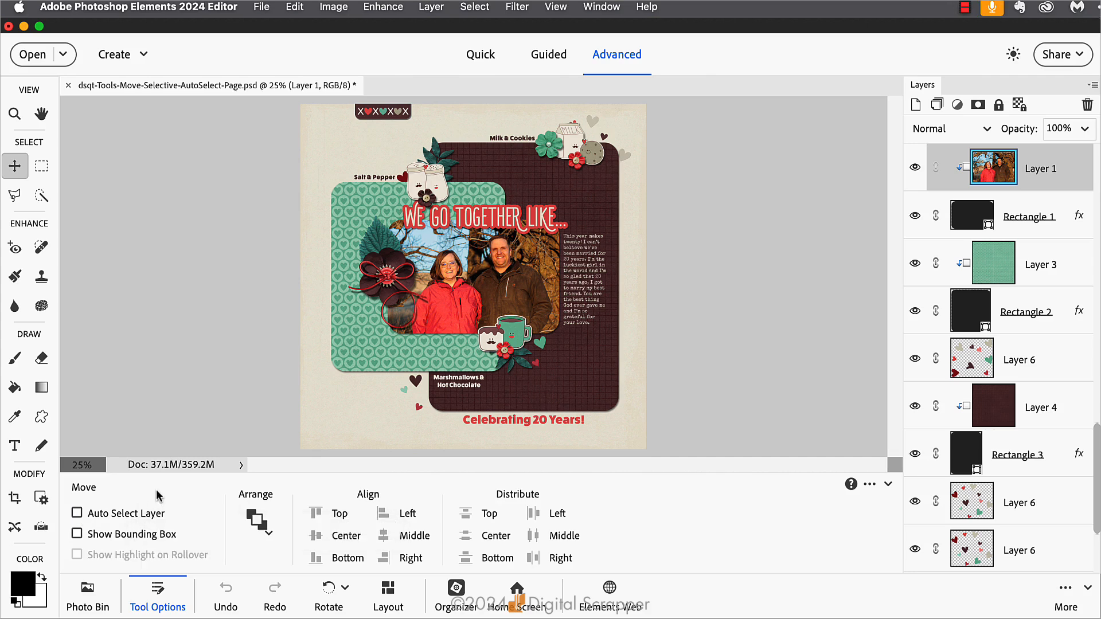
mouse_move(241, 372)
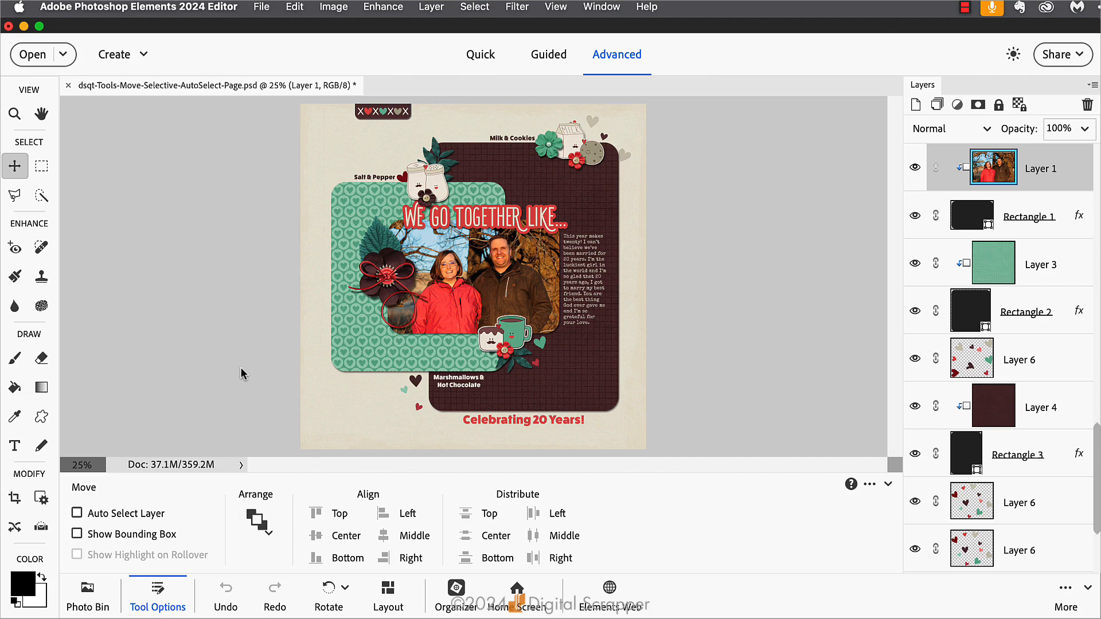
mouse_move(242, 374)
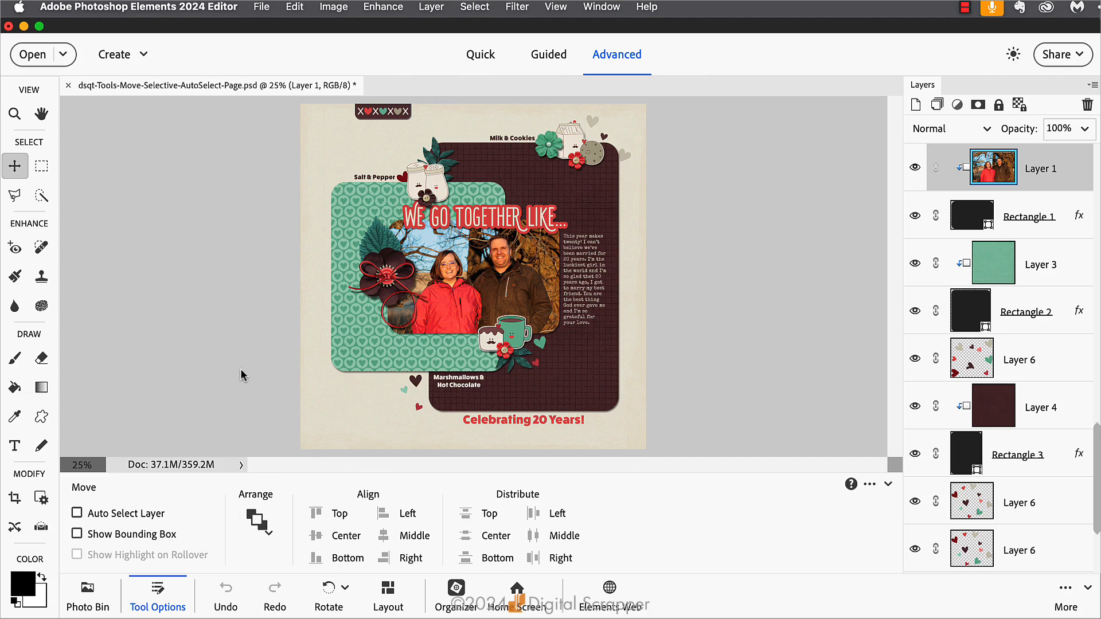
mouse_move(483, 371)
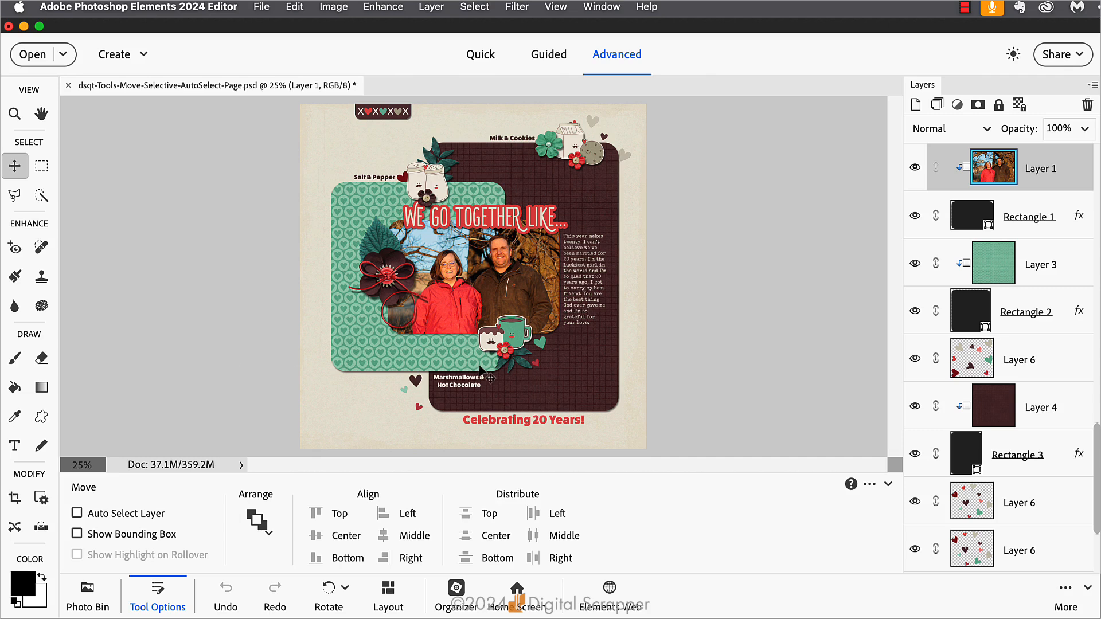
scroll(down, 3)
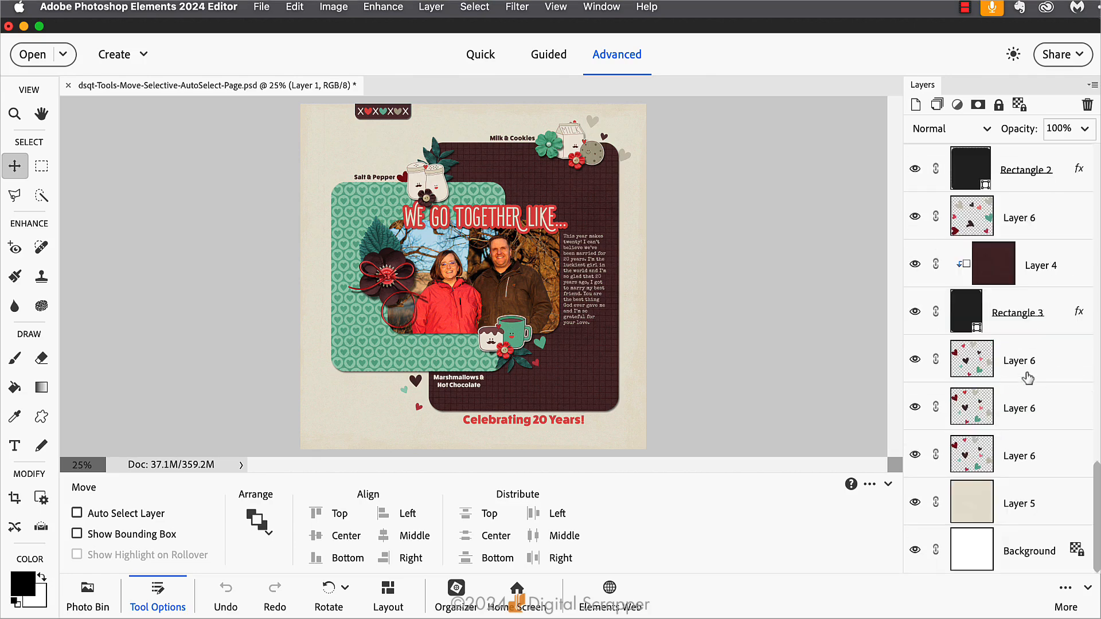
mouse_move(995, 226)
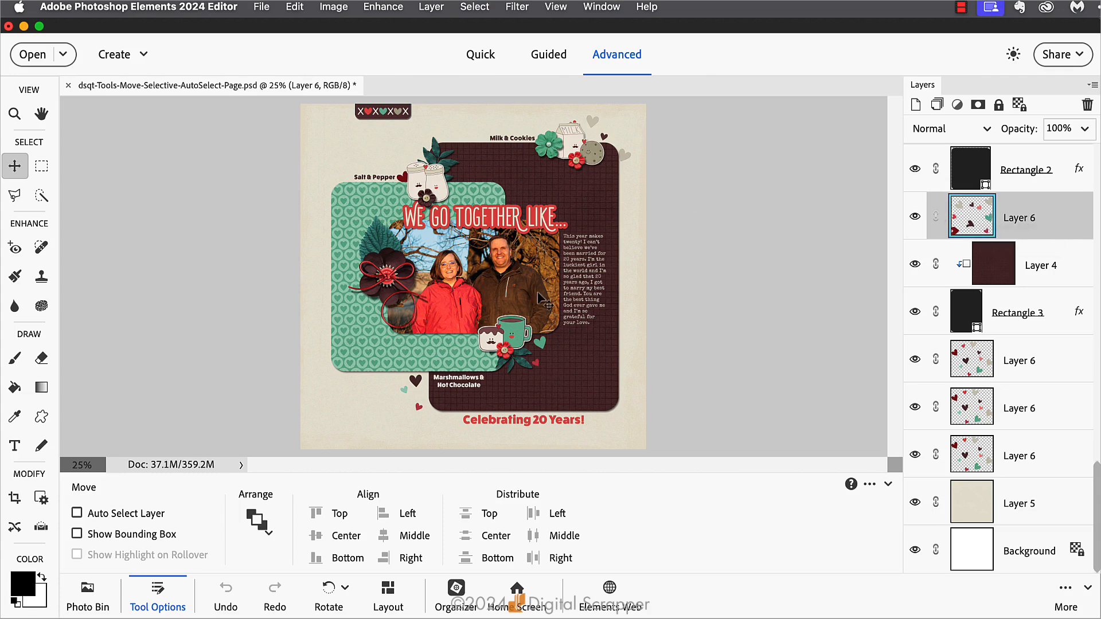
mouse_move(1044, 366)
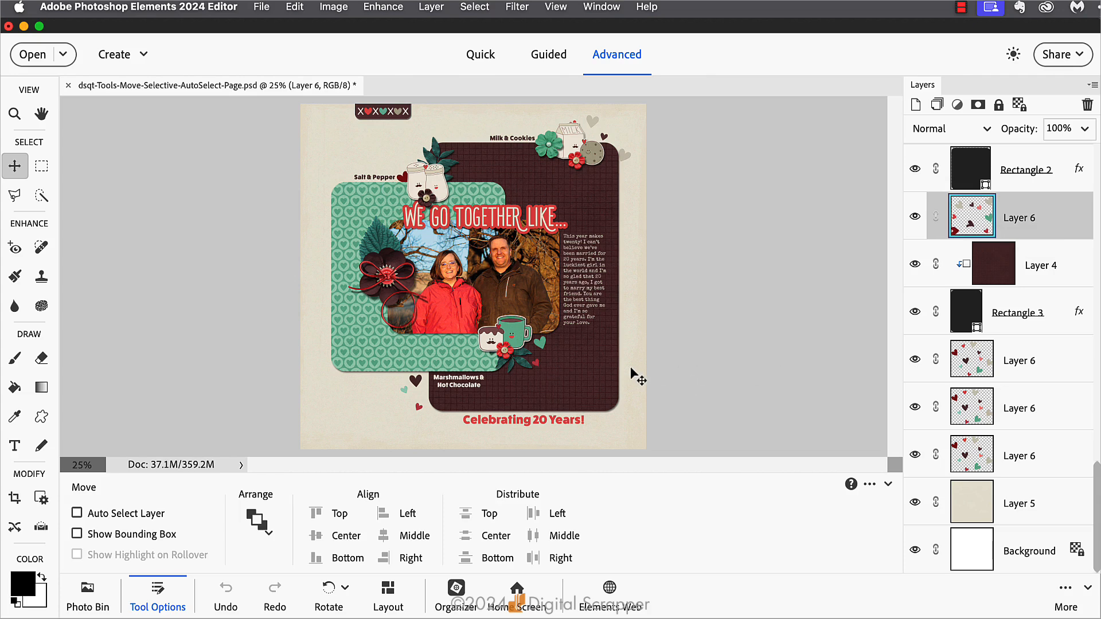
mouse_move(498, 386)
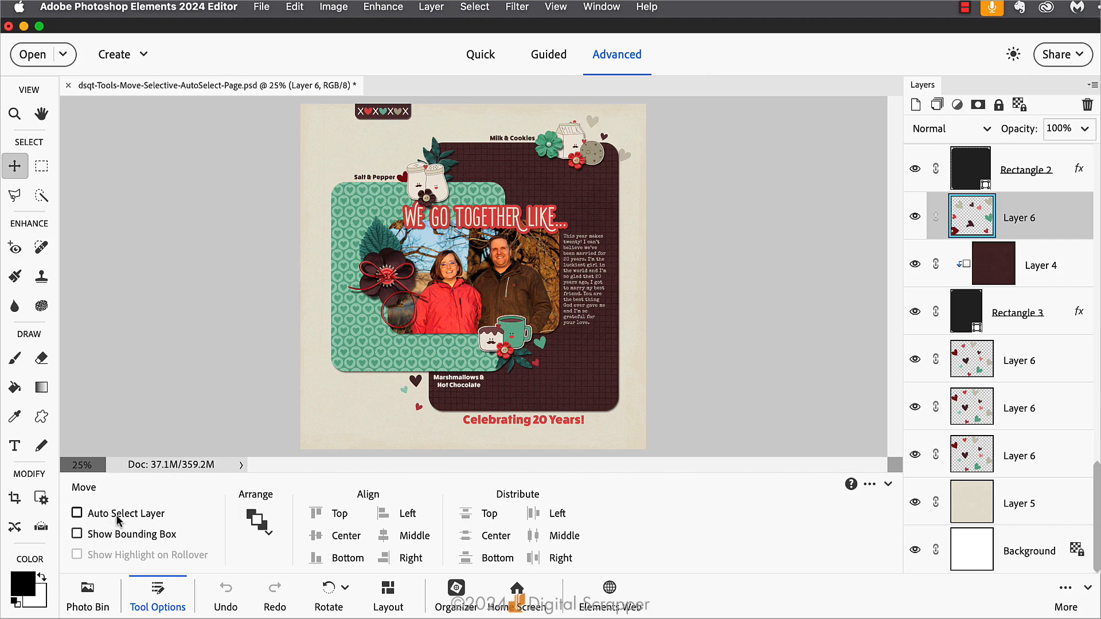
mouse_move(117, 513)
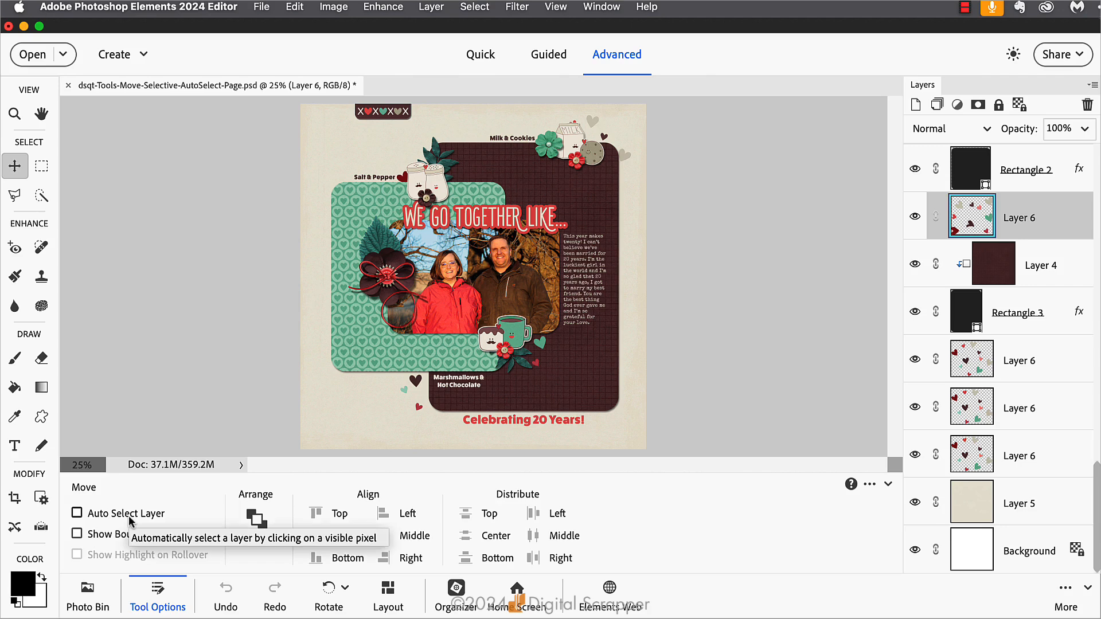
mouse_move(157, 519)
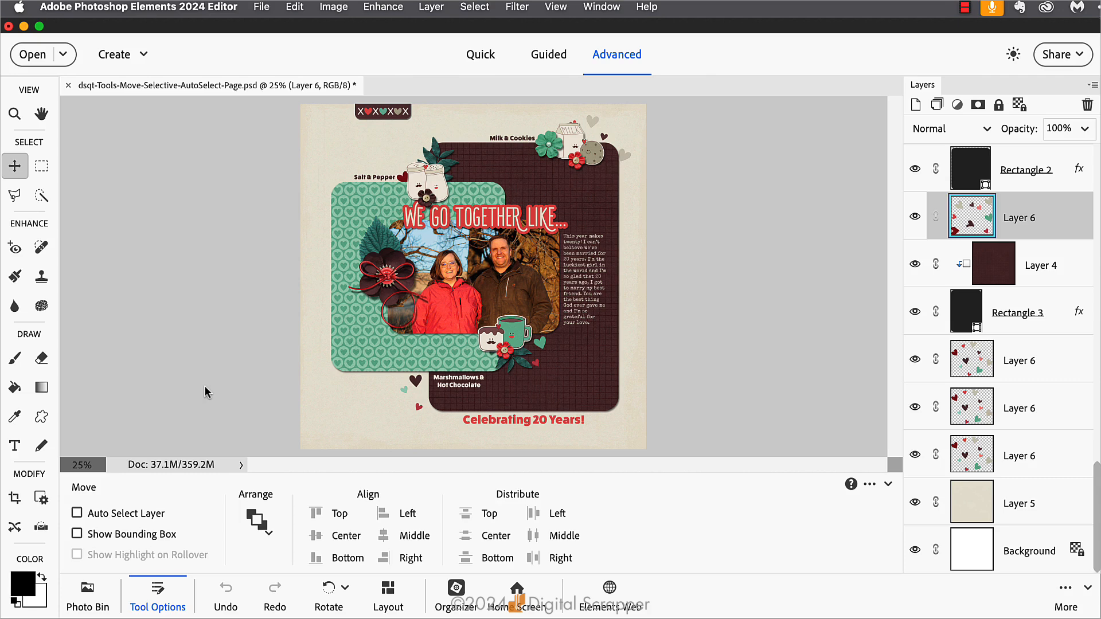
mouse_move(207, 393)
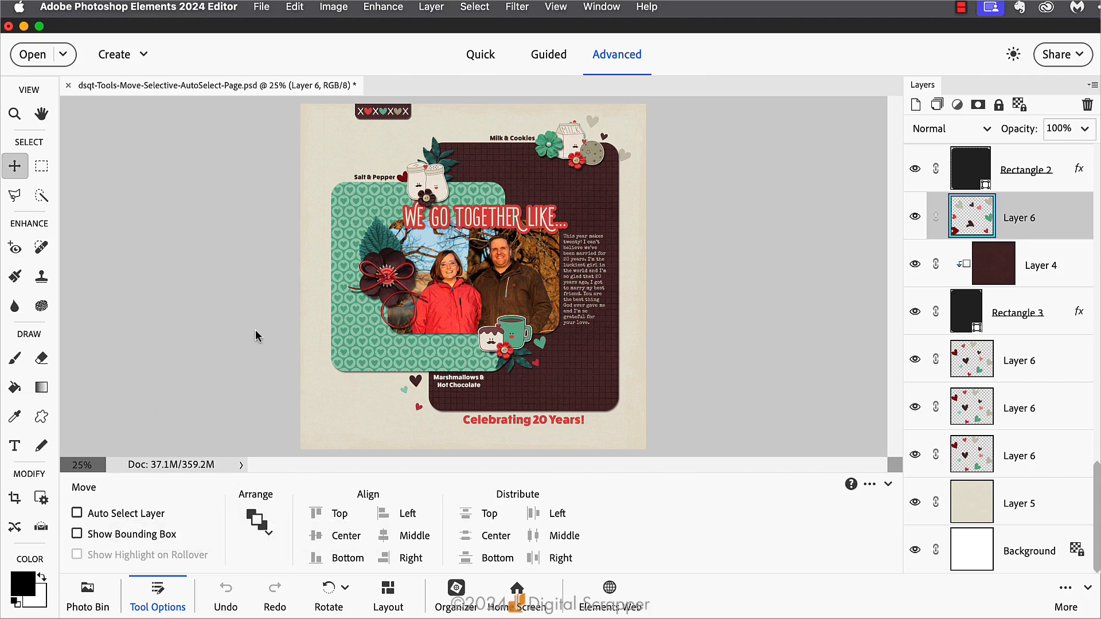
mouse_move(537, 288)
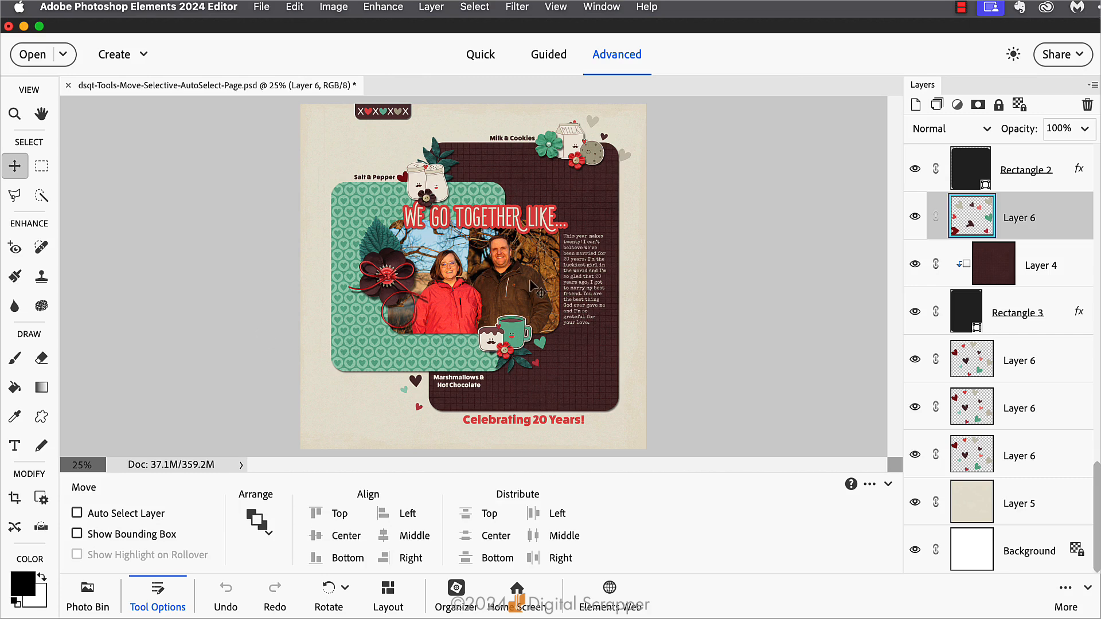
mouse_move(544, 287)
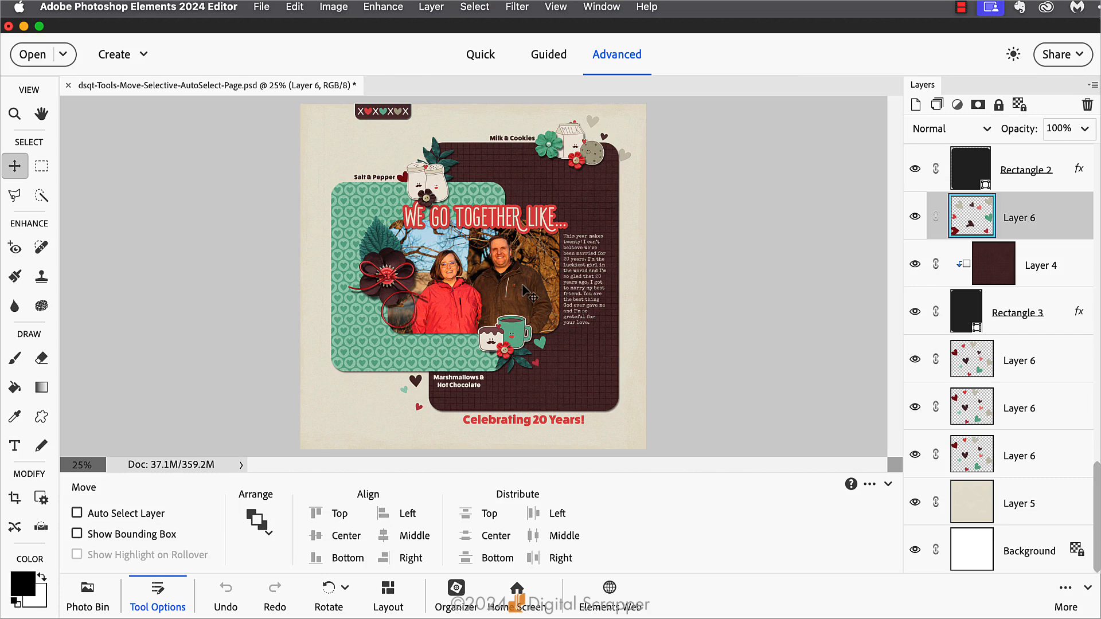
click(78, 514)
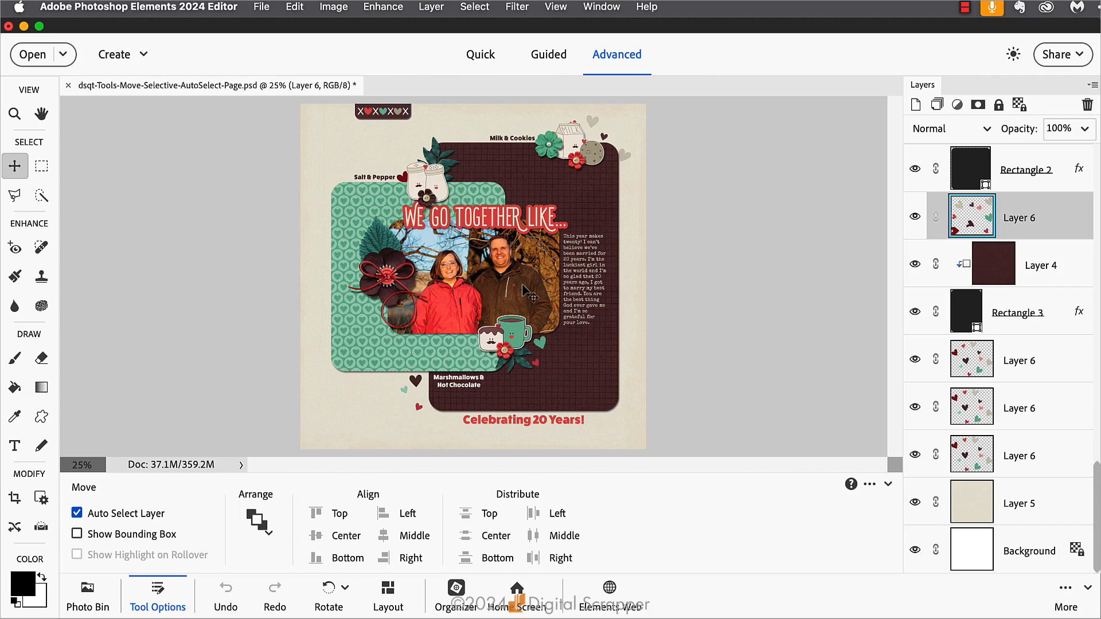
click(76, 513)
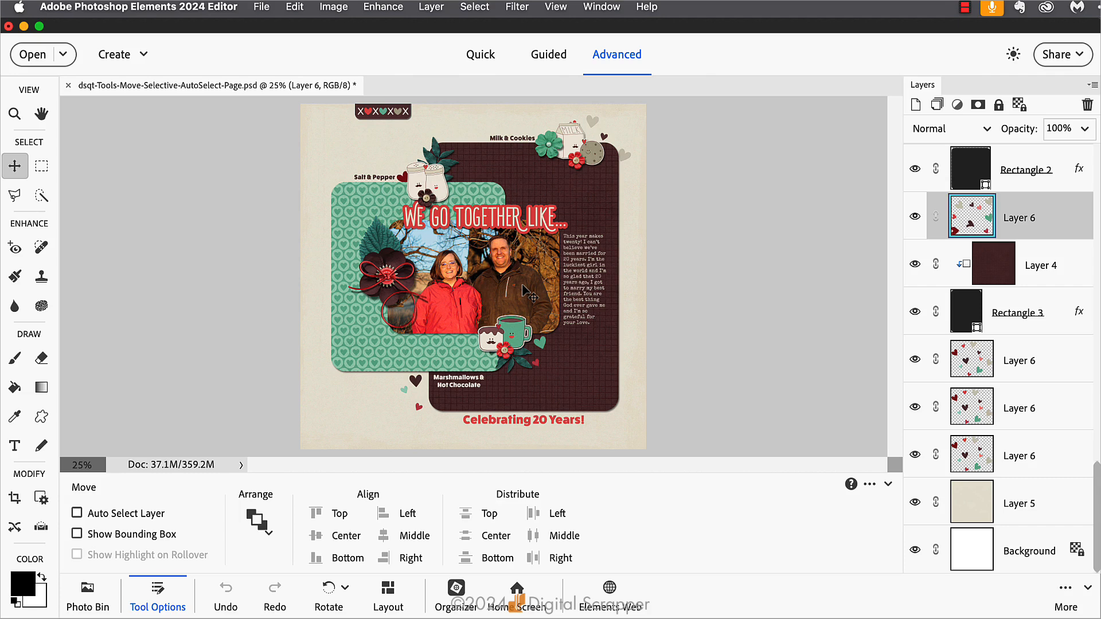
mouse_move(530, 294)
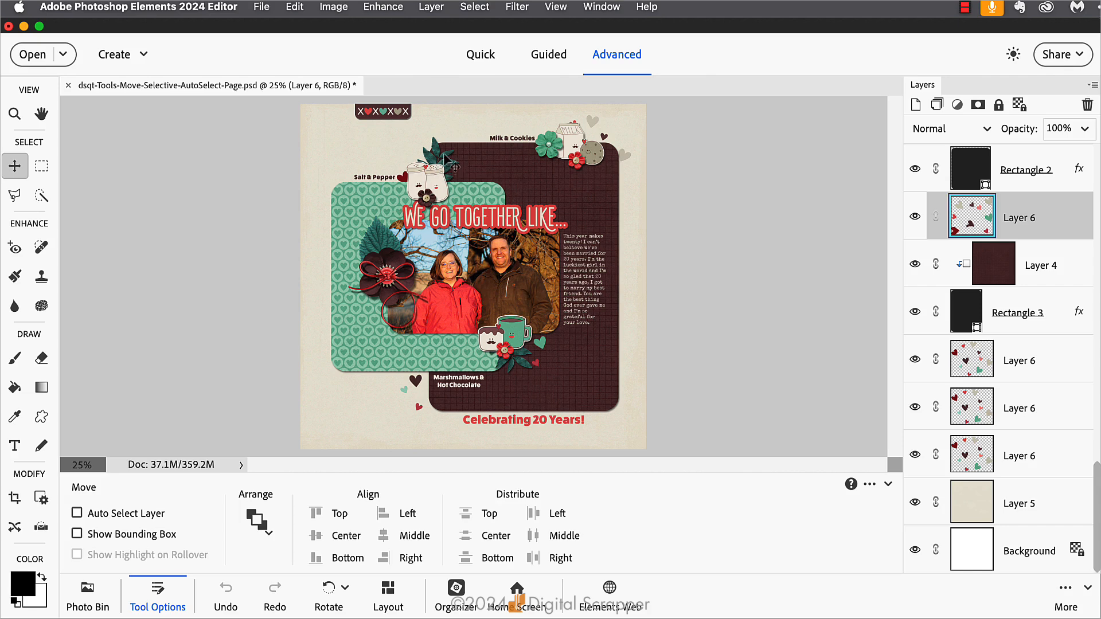
mouse_move(523, 369)
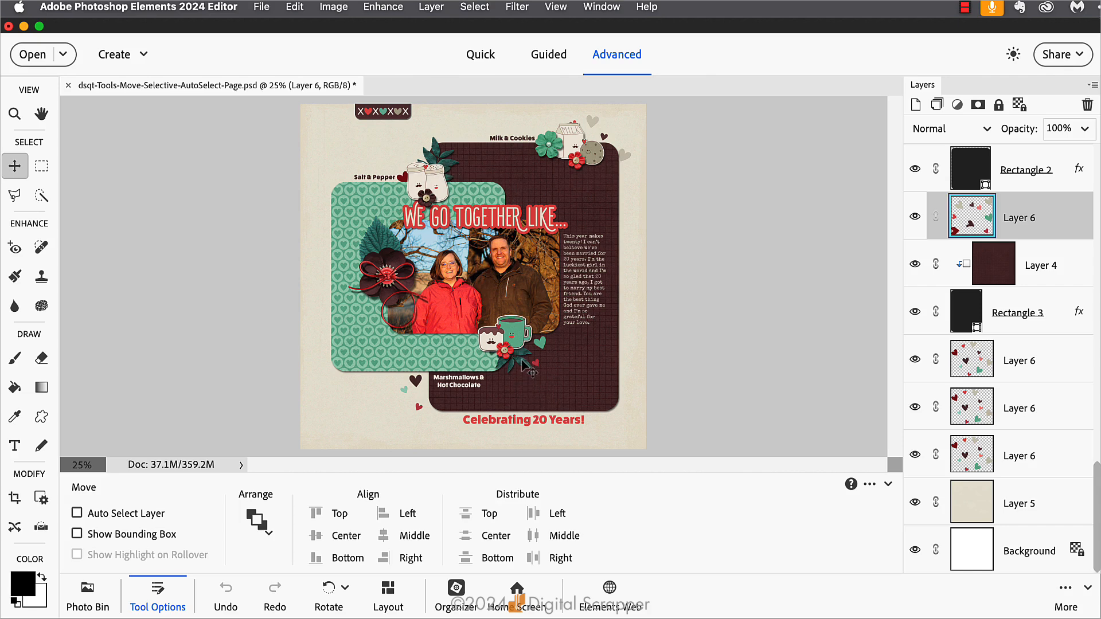
mouse_move(526, 367)
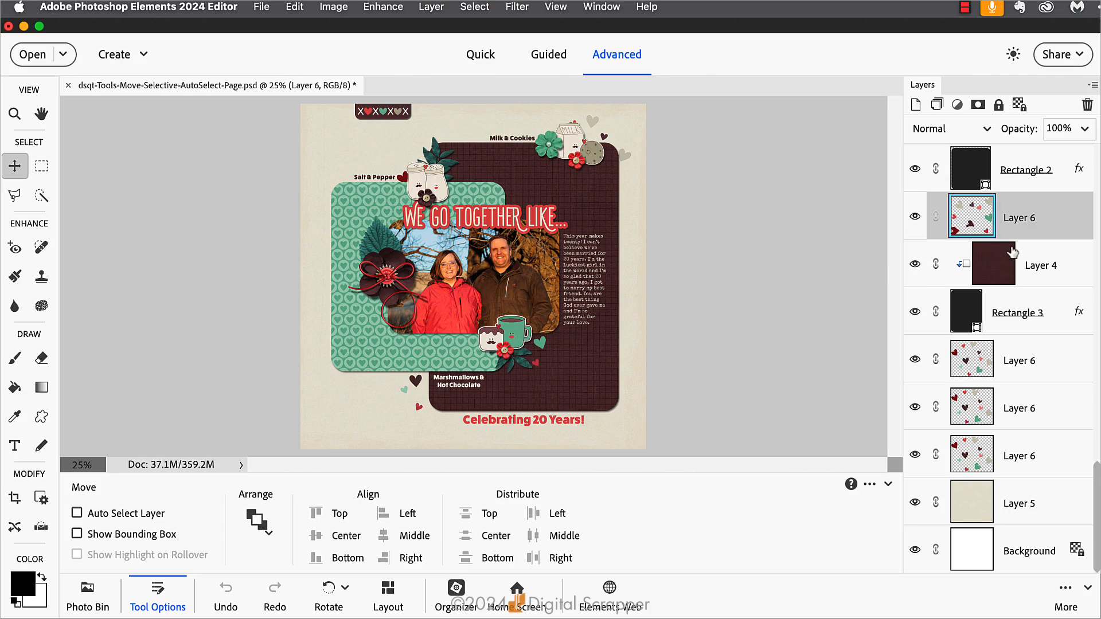
Select the leaf sprig behind the top jar, making Layer 24 active.
scroll(down, 3)
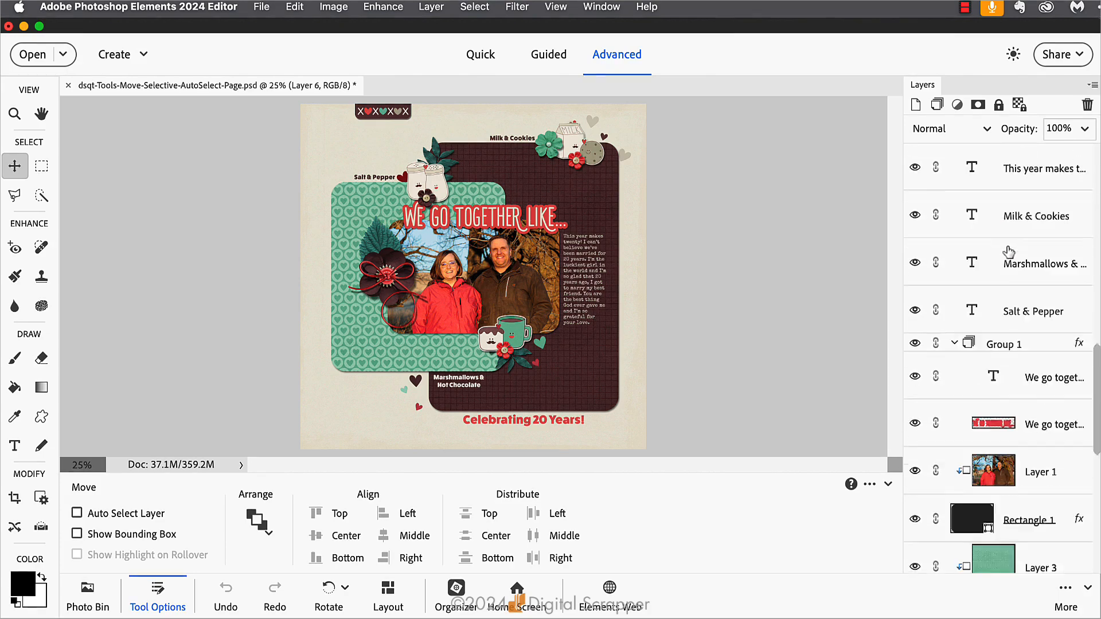
scroll(down, 3)
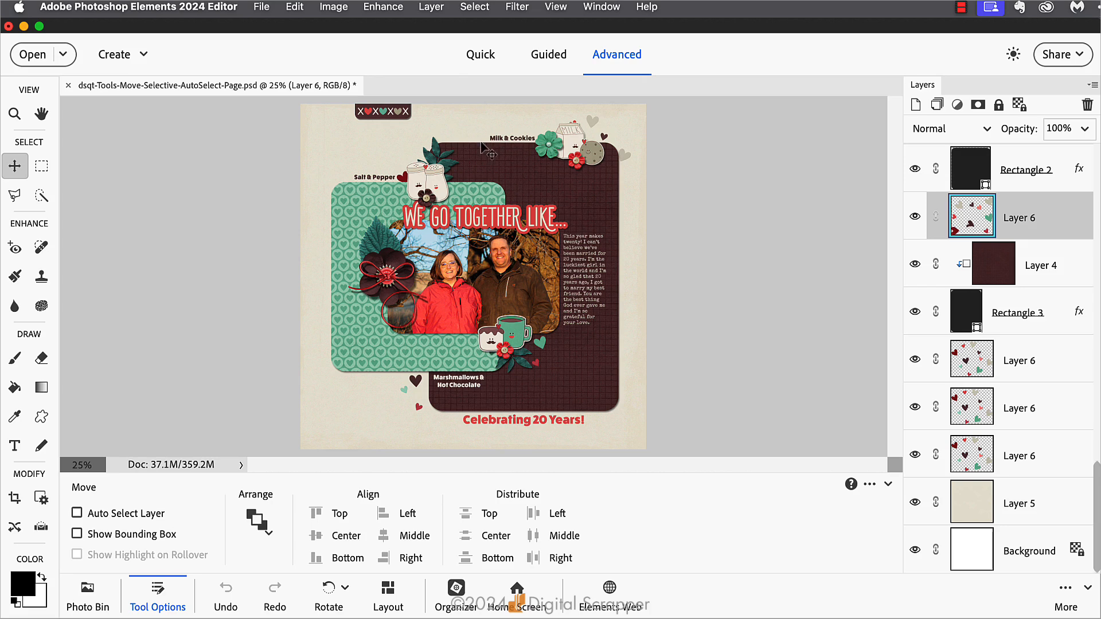
mouse_move(486, 151)
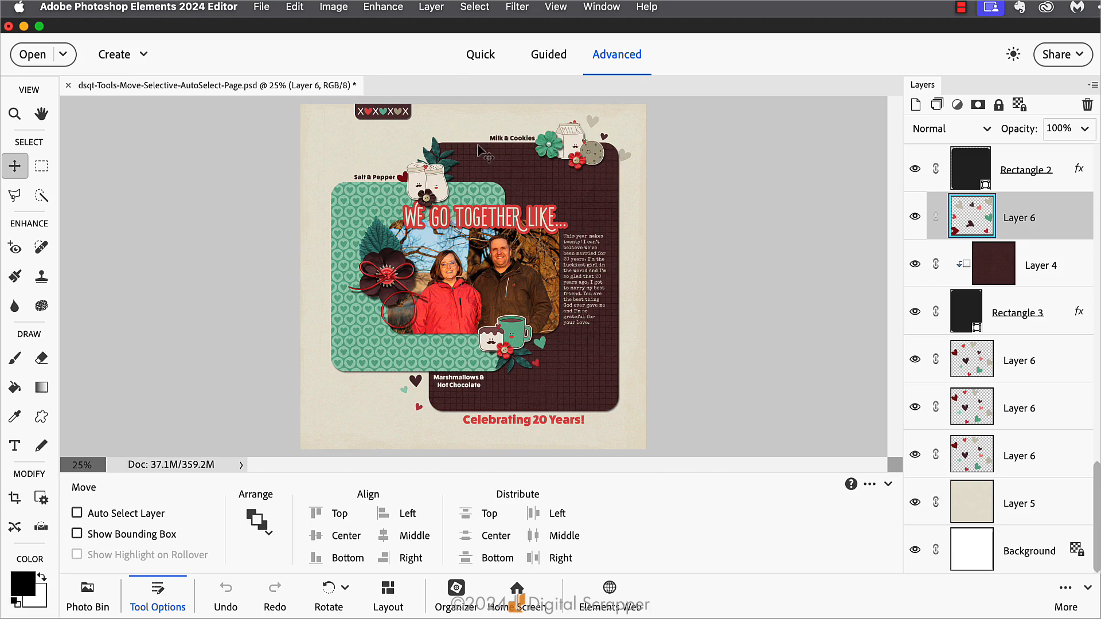
click(76, 514)
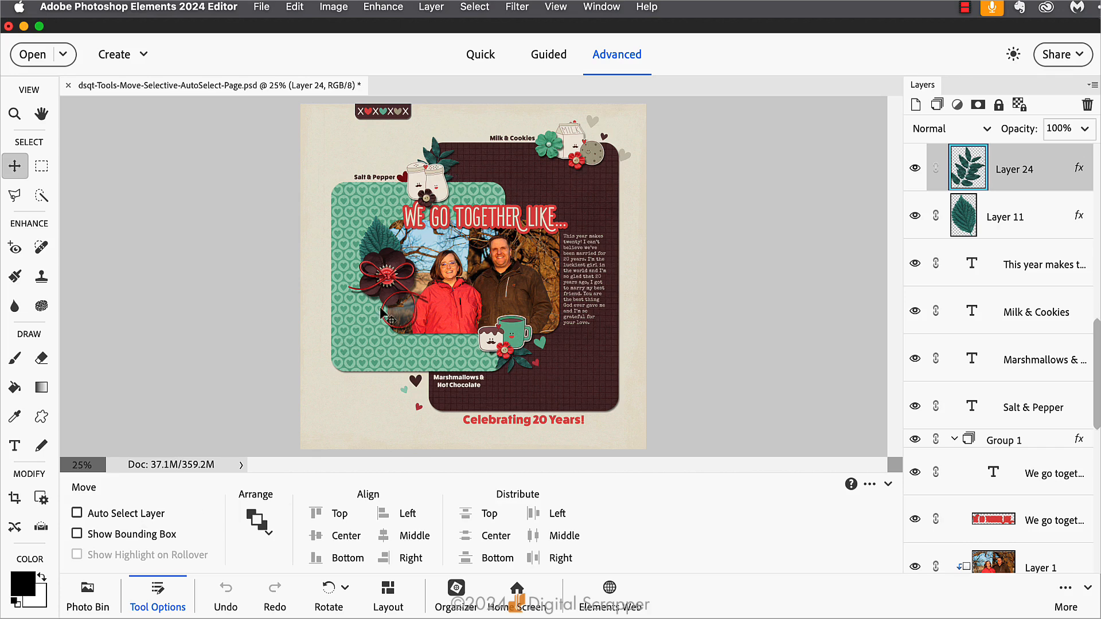
mouse_move(382, 316)
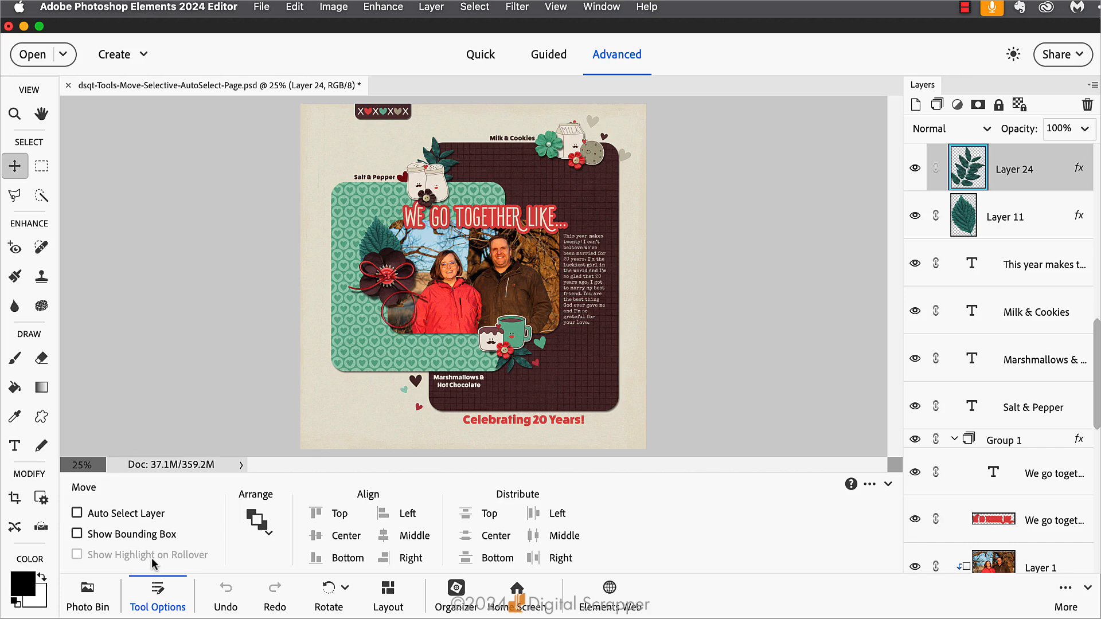
mouse_move(133, 517)
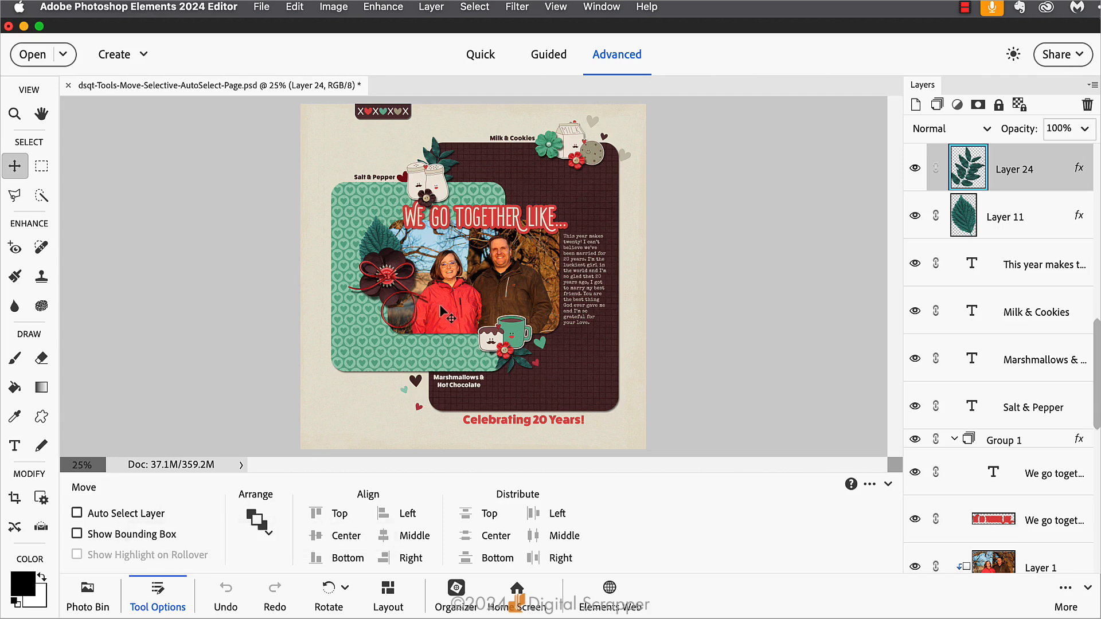
mouse_move(455, 320)
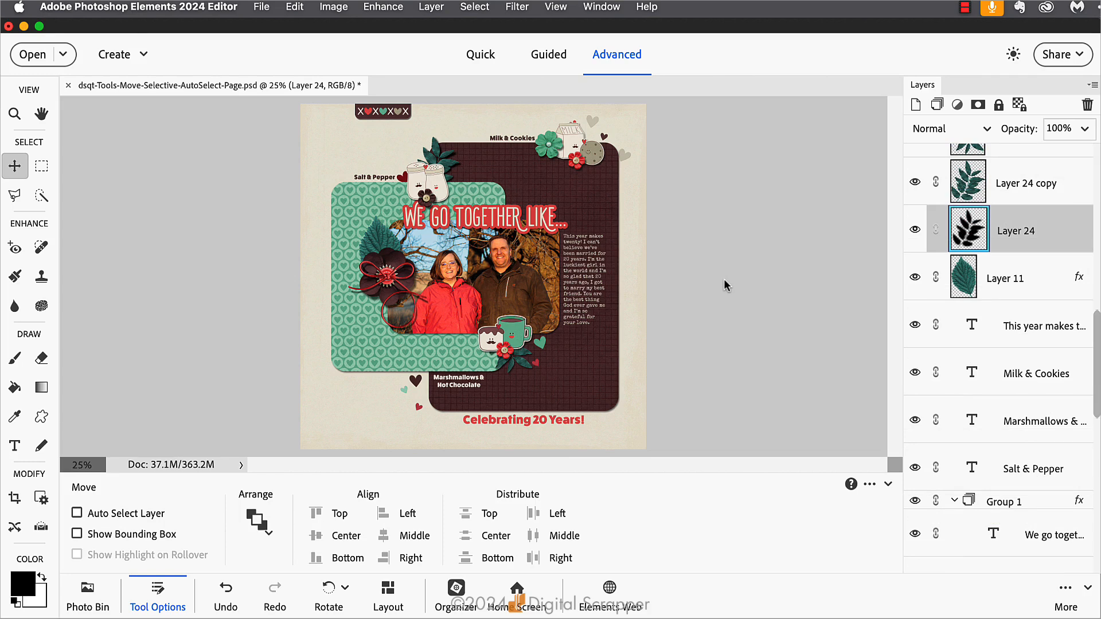
mouse_move(570, 350)
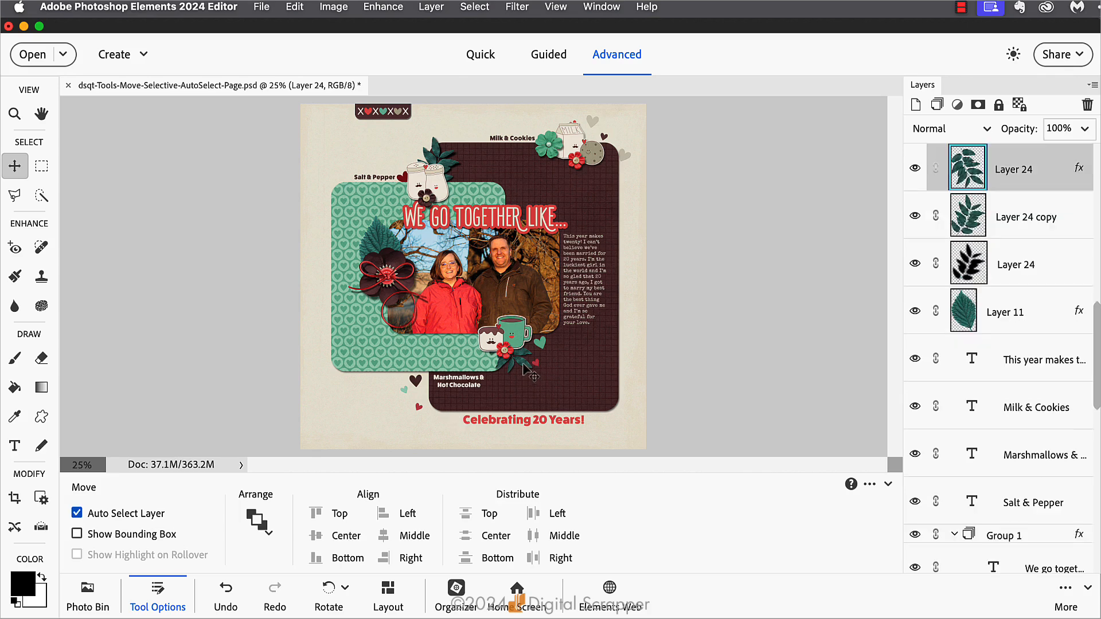
Select the leaf element beside the mug on the canvas.
click(76, 514)
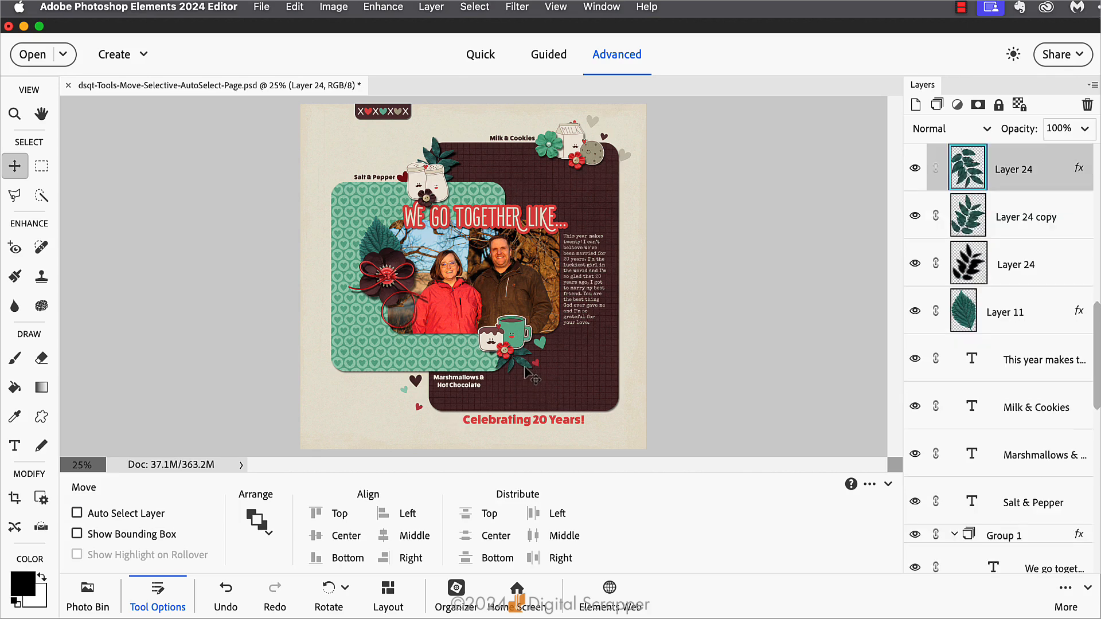